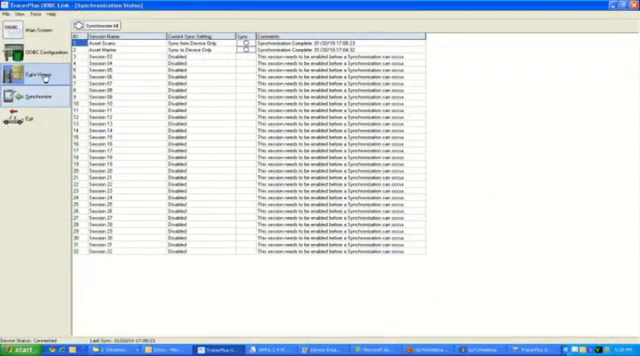
Step: Show the synced asset records in the Data Viewer and inspect the first and third rows
left_click(40, 76)
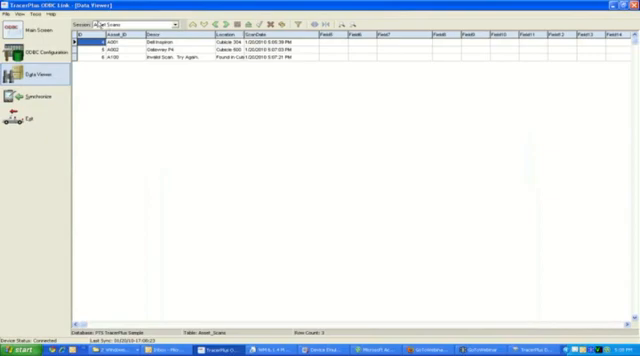
left_click(120, 66)
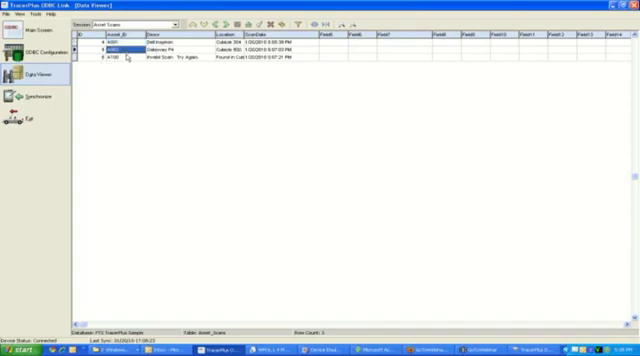
left_click(110, 68)
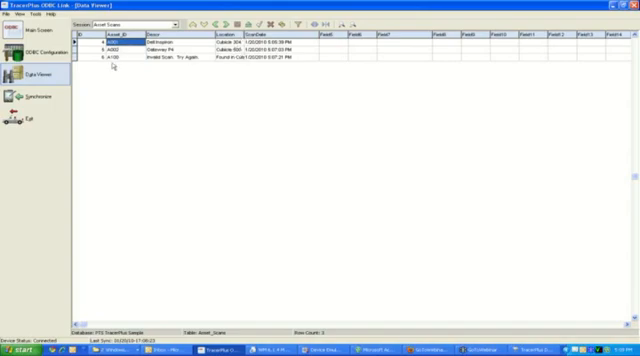
left_click(130, 72)
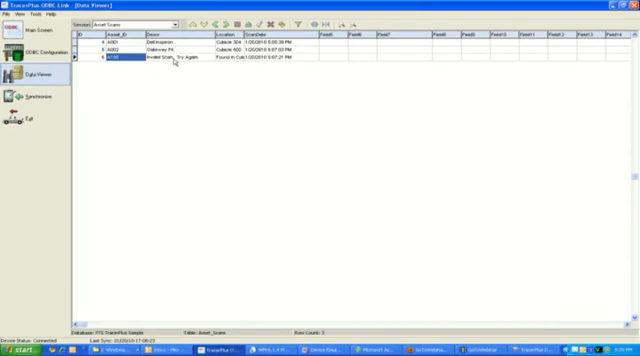
mouse_move(316, 96)
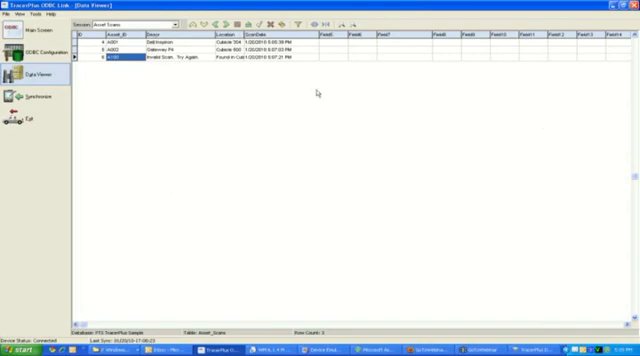
mouse_move(632, 132)
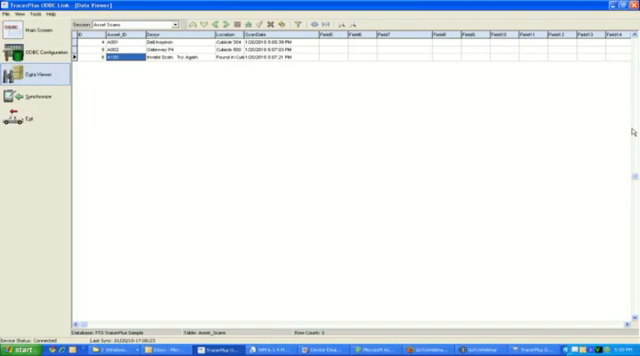
mouse_move(584, 232)
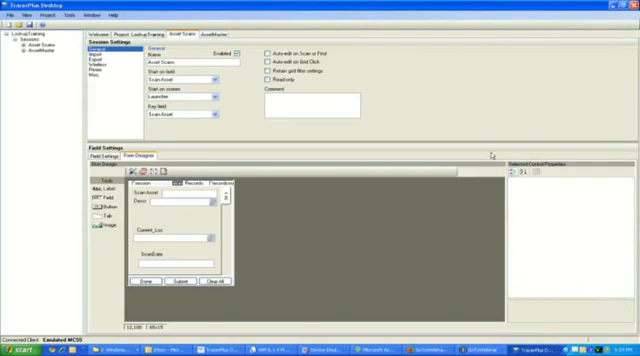
mouse_move(492, 154)
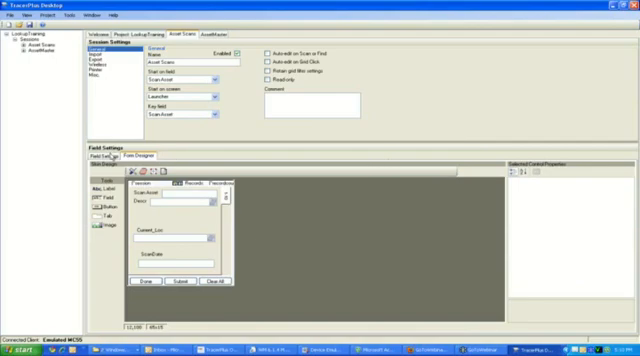
left_click(124, 156)
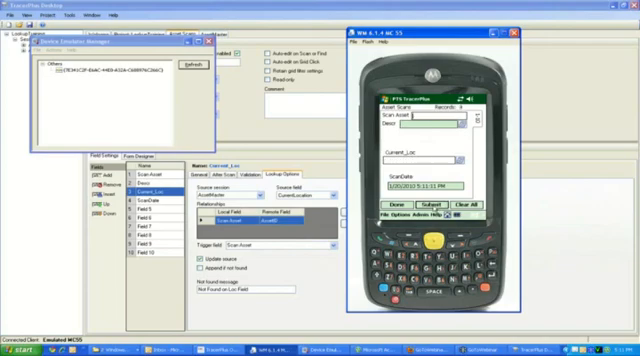
Step: Enter asset A001 in the scan field of the emulated device form
type("A001")
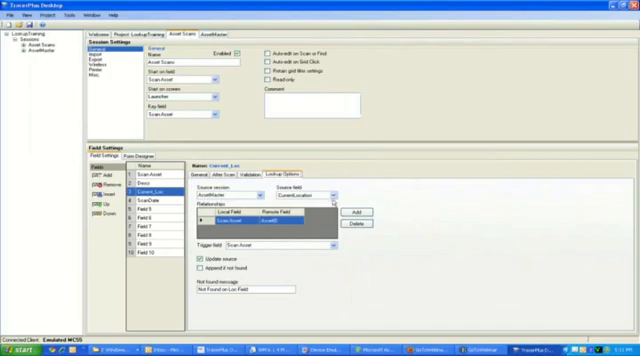
mouse_move(304, 262)
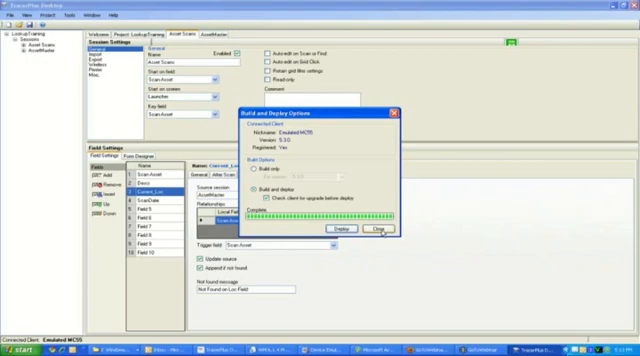
Step: Close the completed Build and Deploy window with OK, returning to the field lookup options
left_click(390, 232)
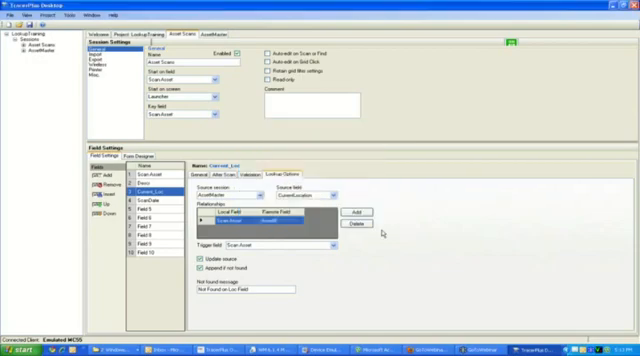
left_click(240, 222)
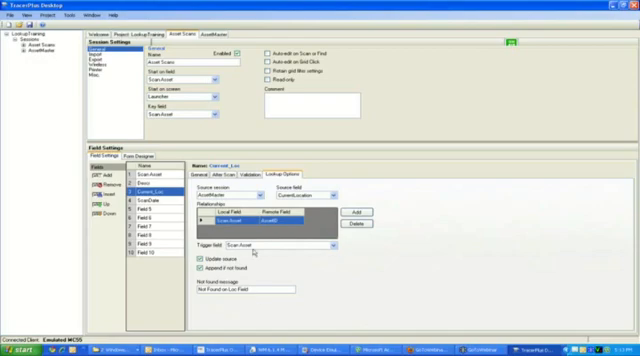
mouse_move(338, 272)
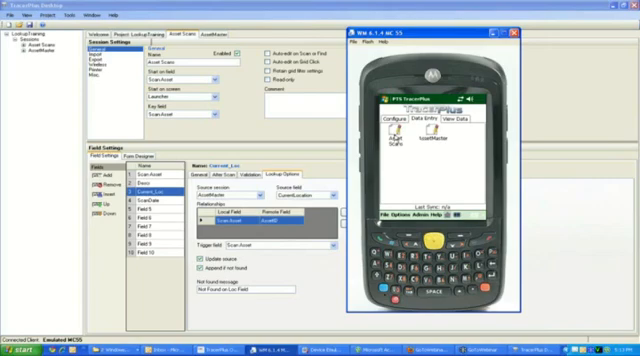
Step: Launch the deployed form on the emulator and enter asset A02 at location Cube 101
left_click(436, 118)
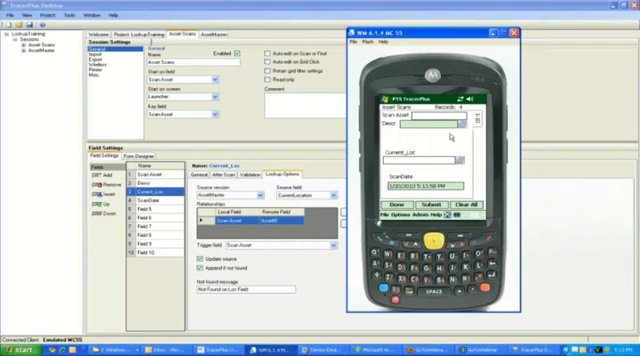
type("A022")
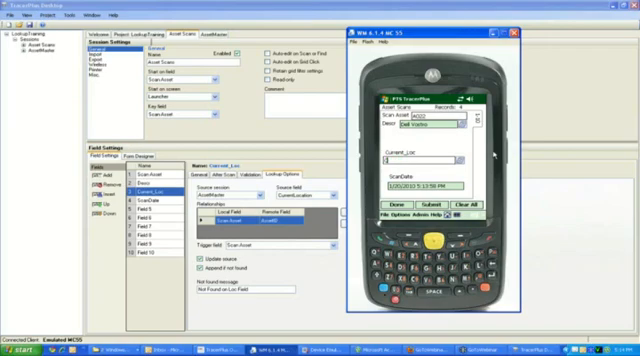
type("Cube 101")
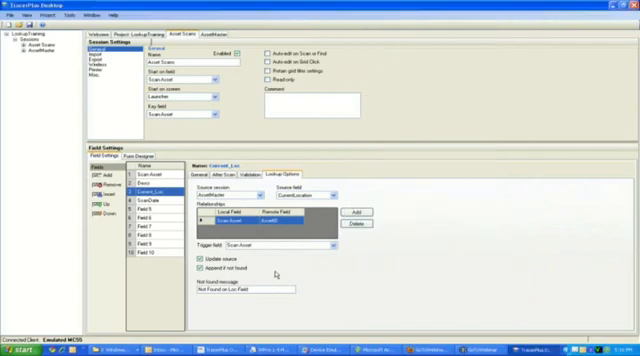
mouse_move(278, 272)
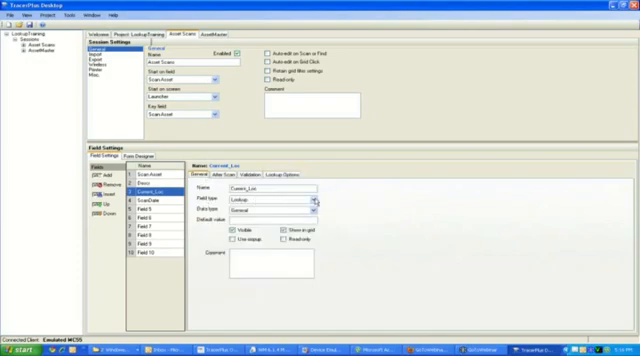
Step: Show the asset field's General settings with its name, type and options
left_click(312, 204)
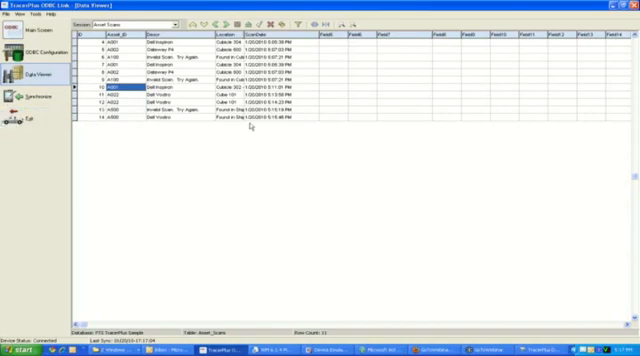
mouse_move(280, 158)
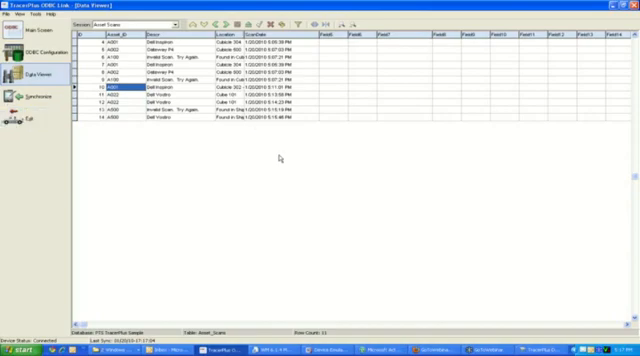